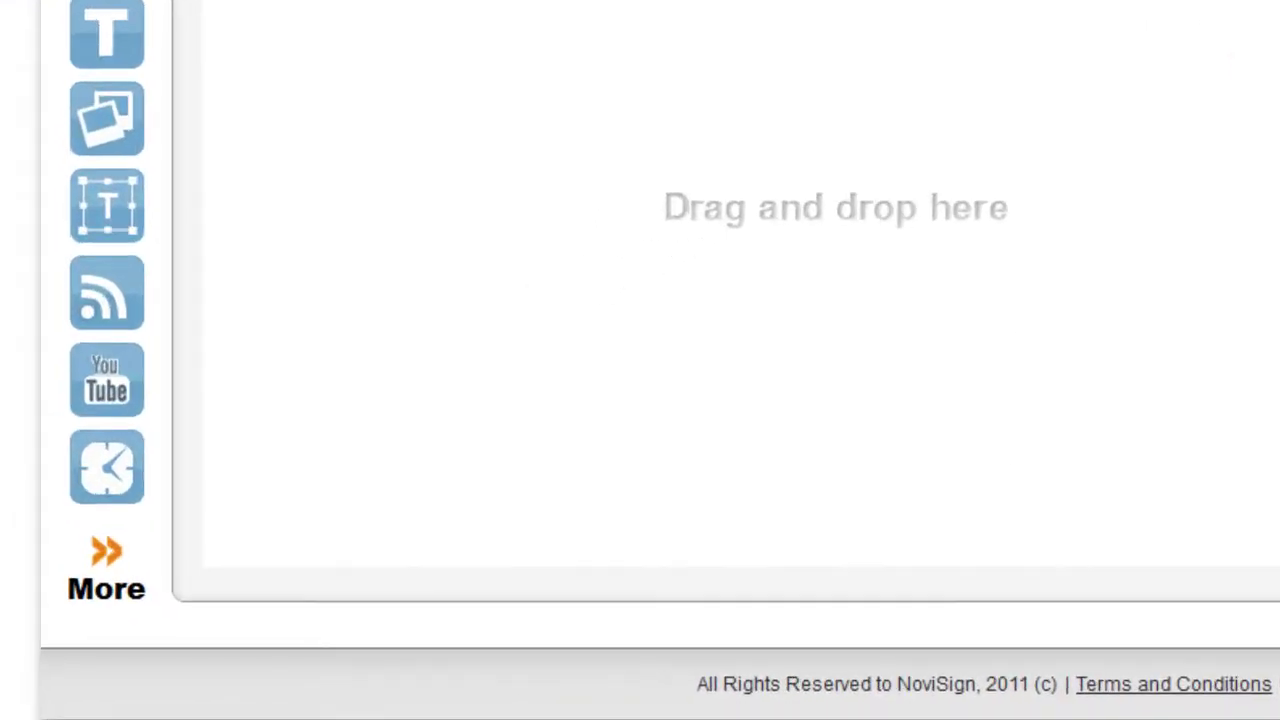
Drag the YouTube video widget from the toolbar onto the empty canvas
left_click_drag(106, 379, 210, 370)
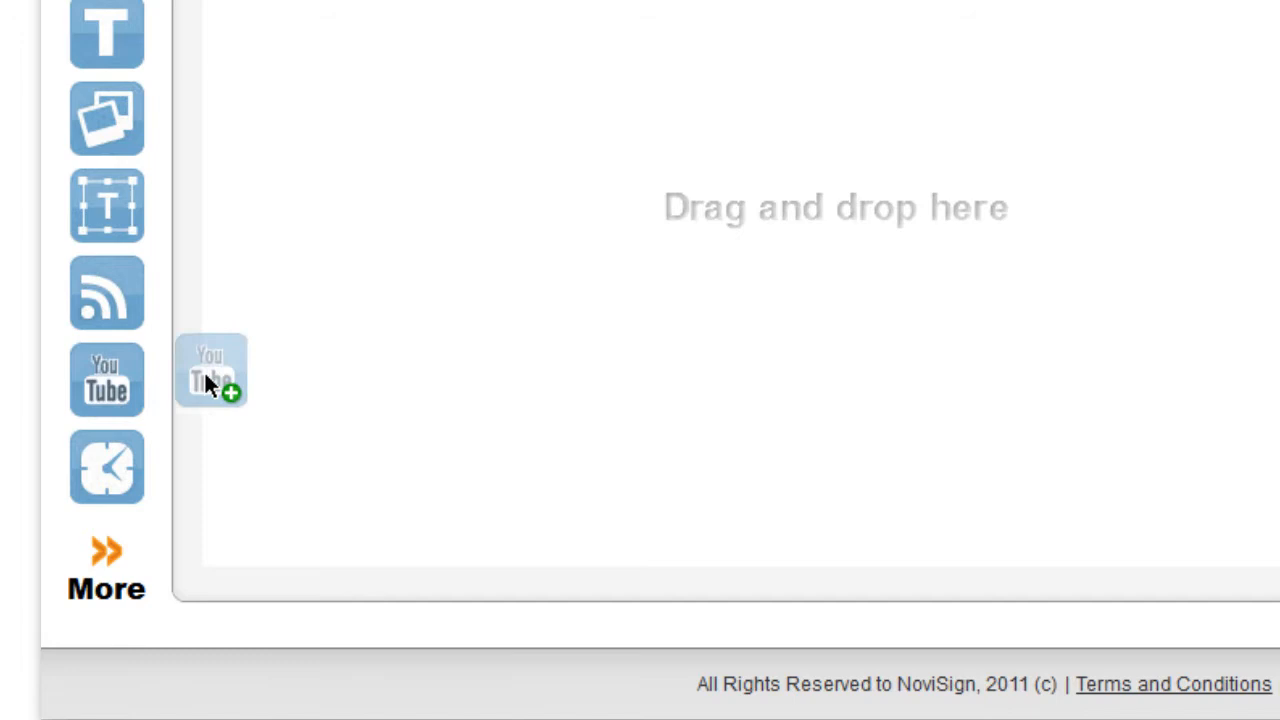
left_click_drag(210, 370, 922, 525)
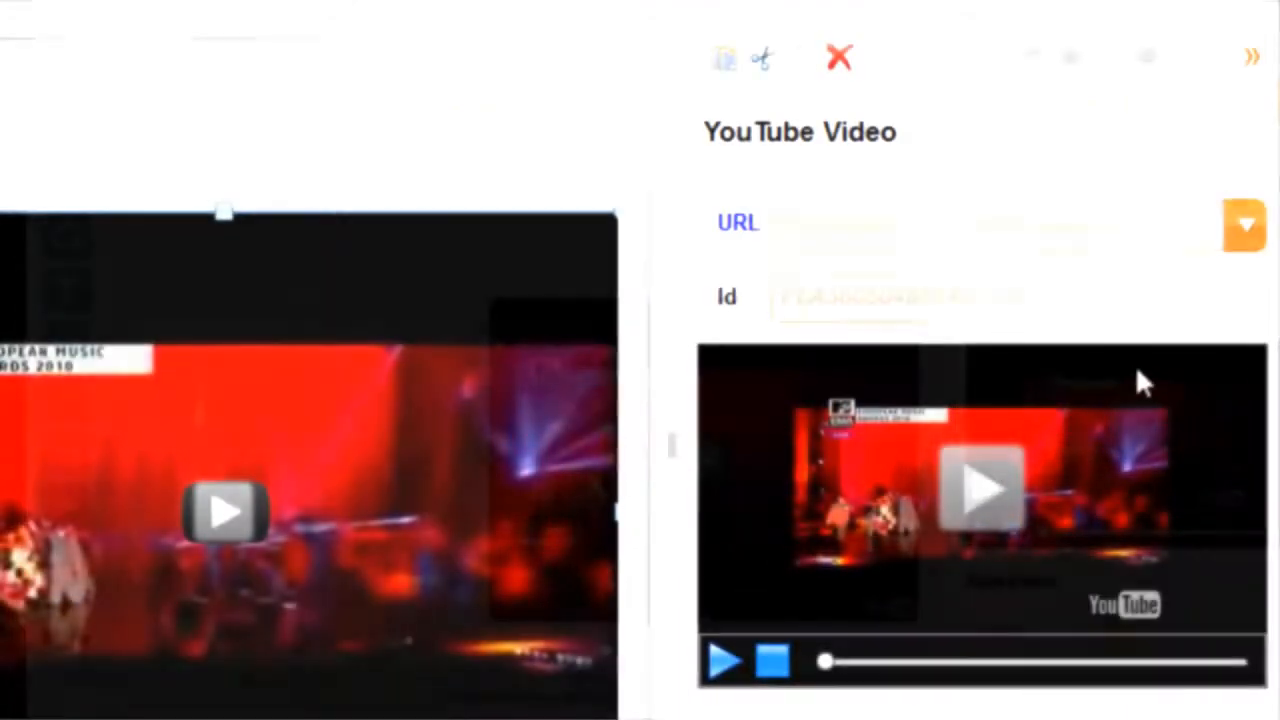
Pick a preset YouTube channel from the widget's URL dropdown list
left_click(1244, 224)
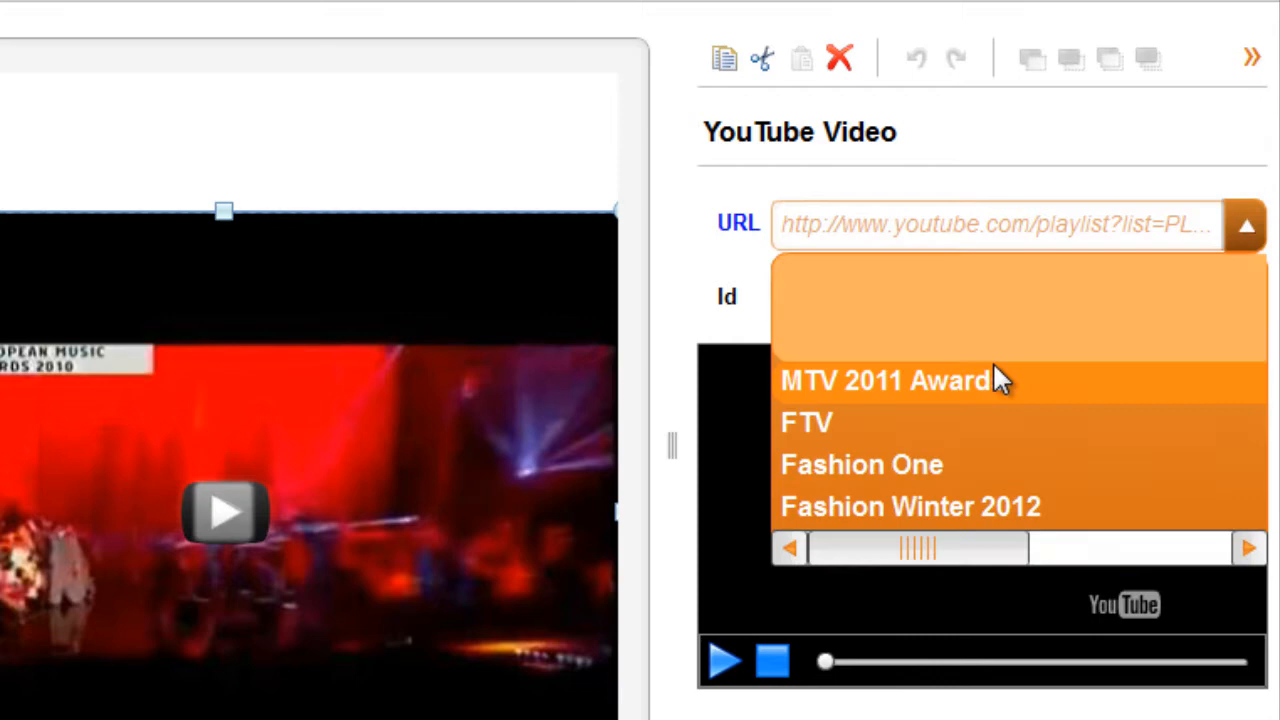
left_click(861, 464)
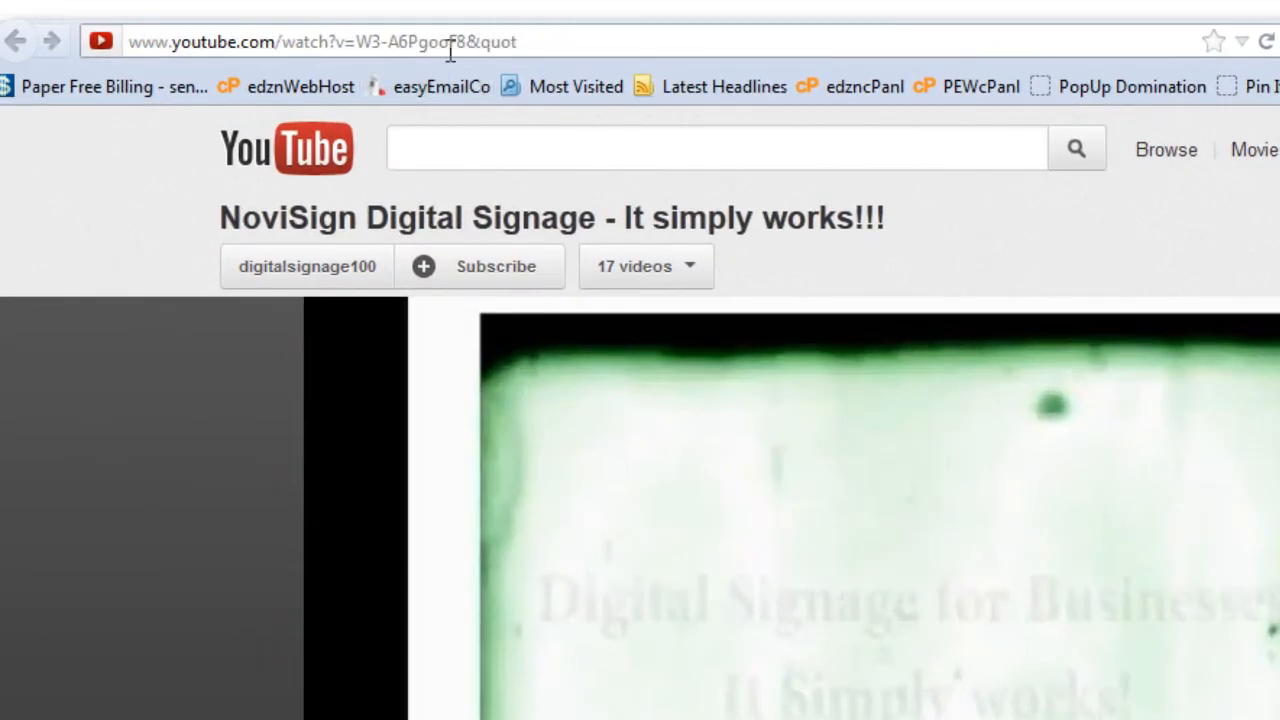
Select the NoviSign Digital Signage video's URL in the browser address bar
double_click(425, 42)
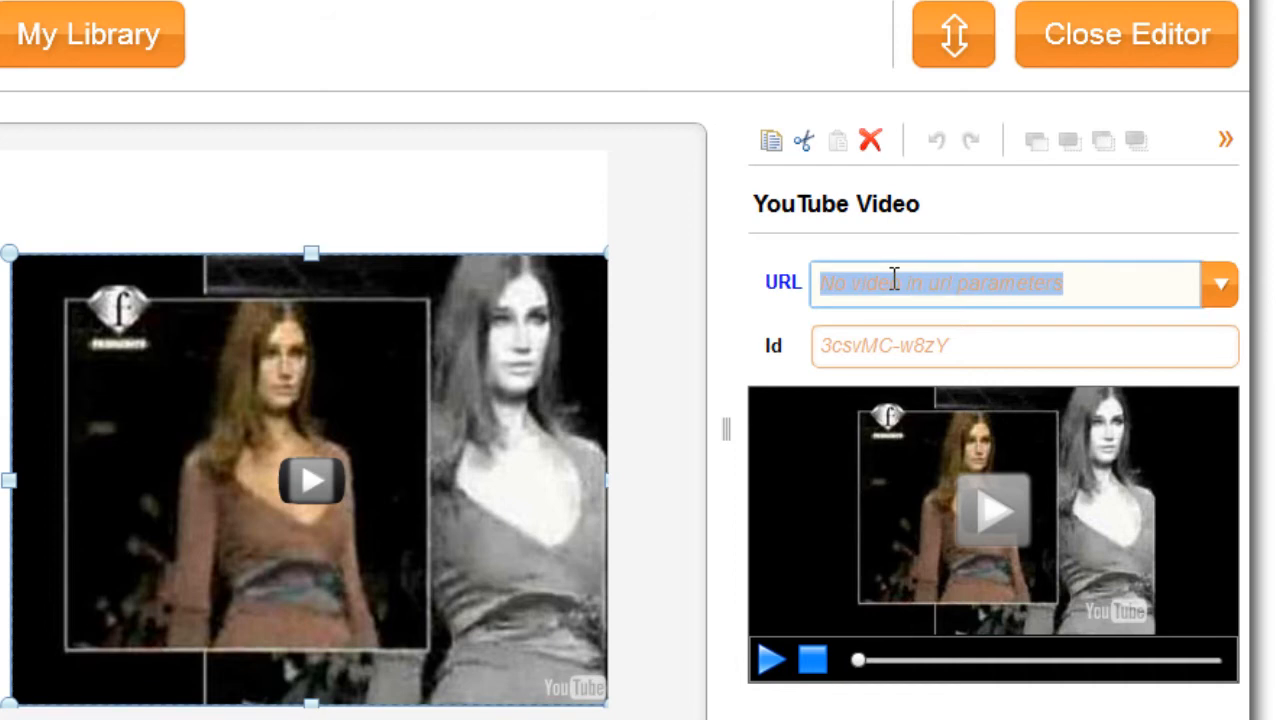
type("http://www.youtube.com/watch?v=W3-A6PgooF8")
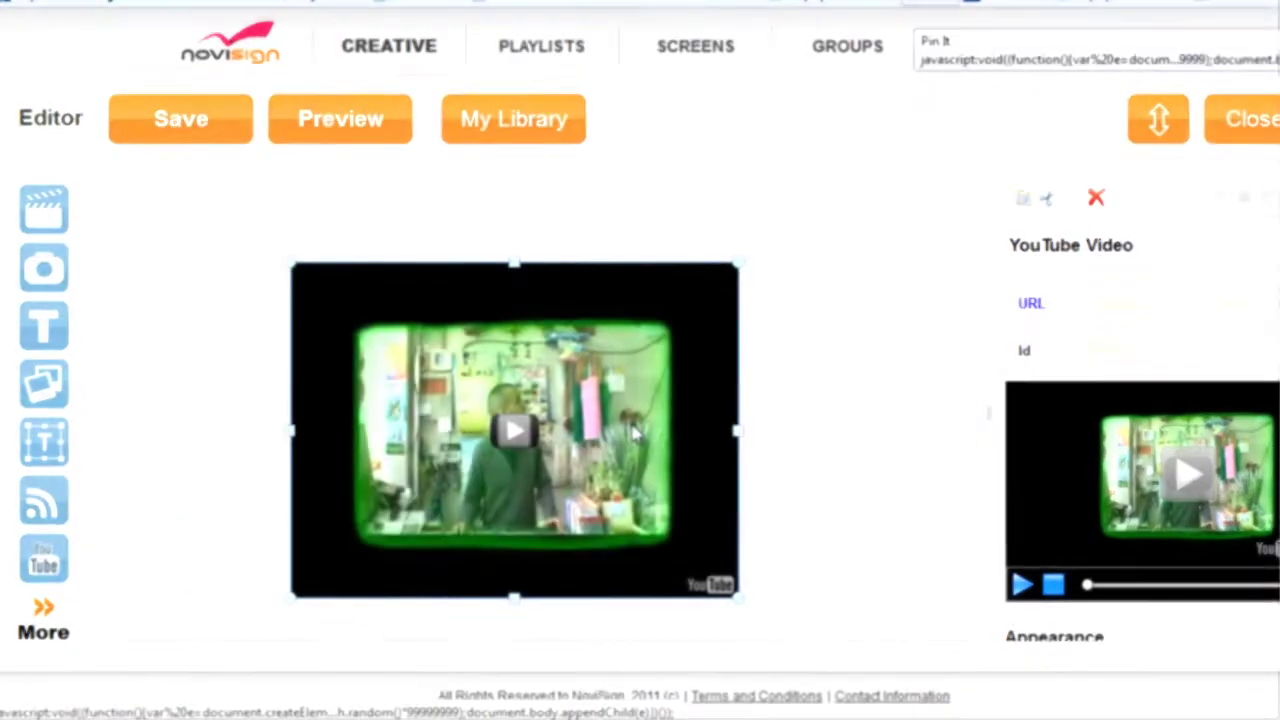
Deselect the widget to show the Creative Properties for test11
left_click(514, 430)
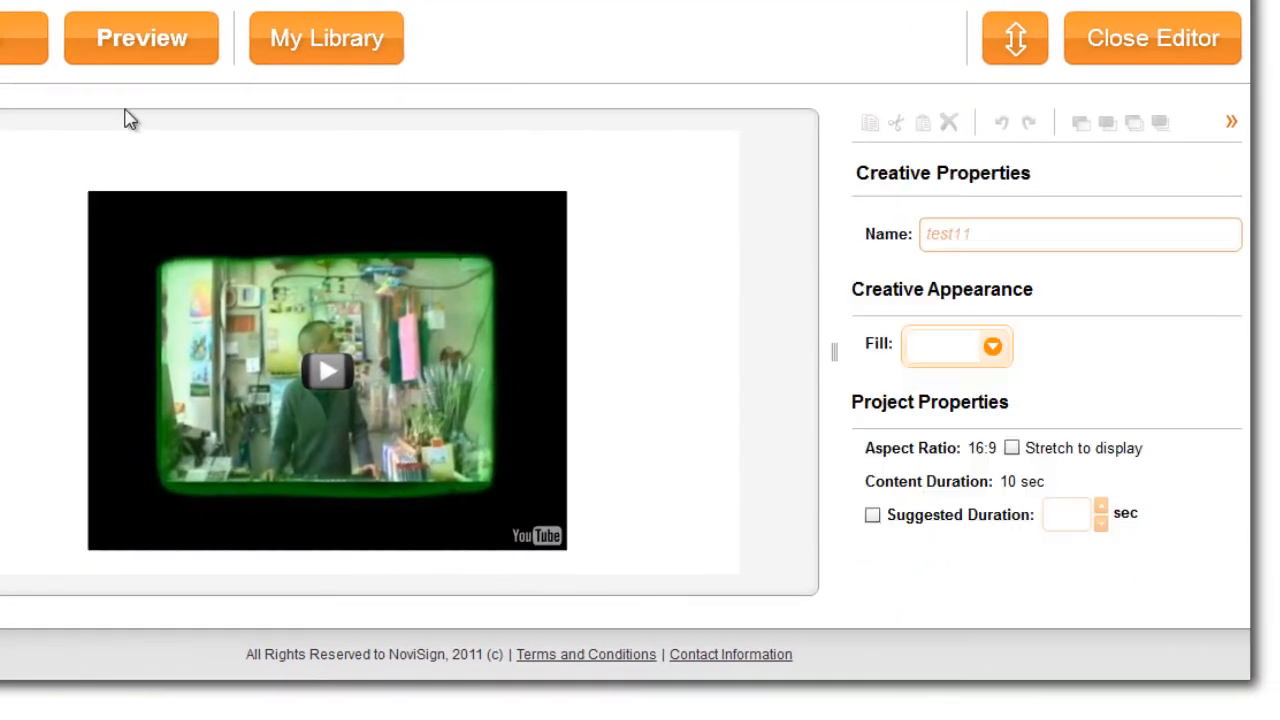
mouse_move(196, 124)
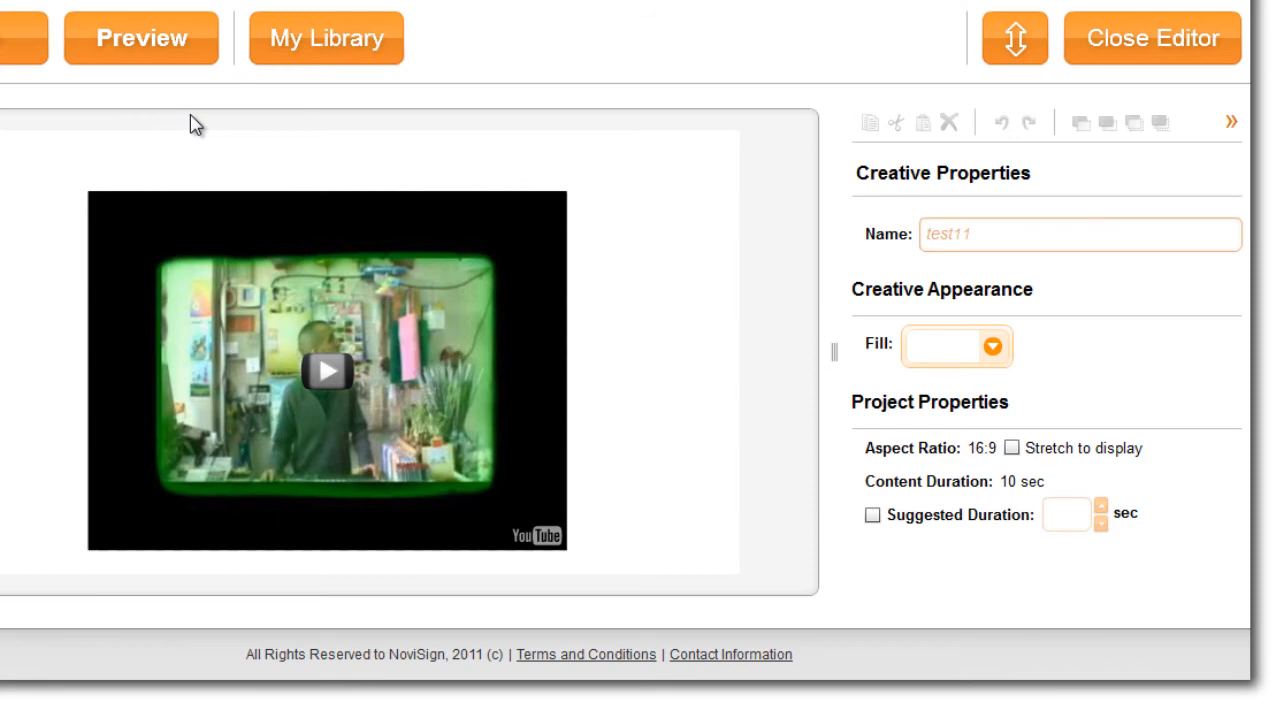